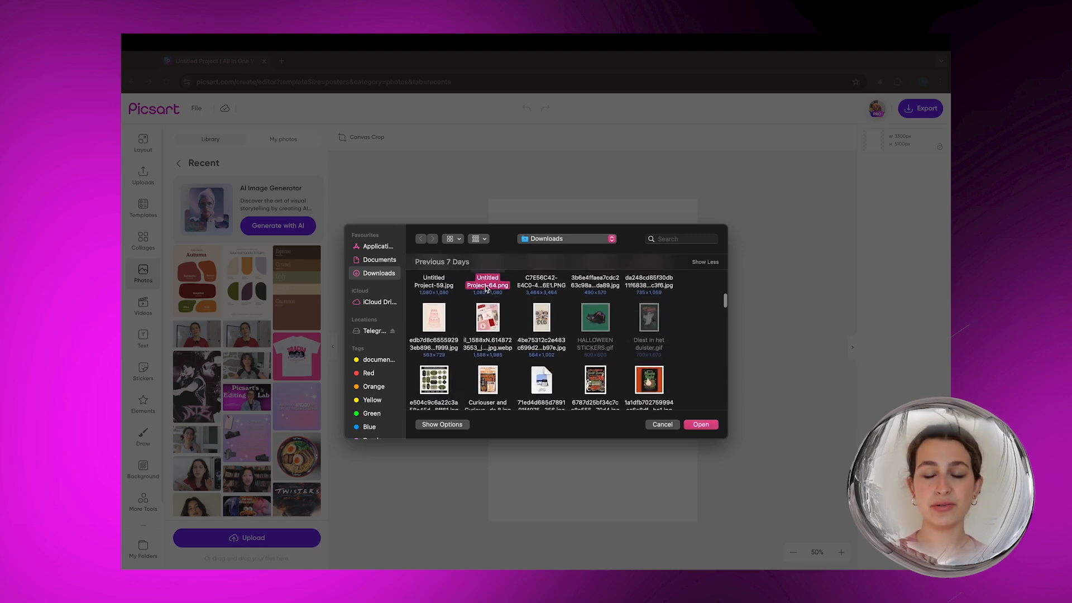
# Select the cake logo PNG from Downloads for upload onto the poster
pyautogui.click(700, 424)
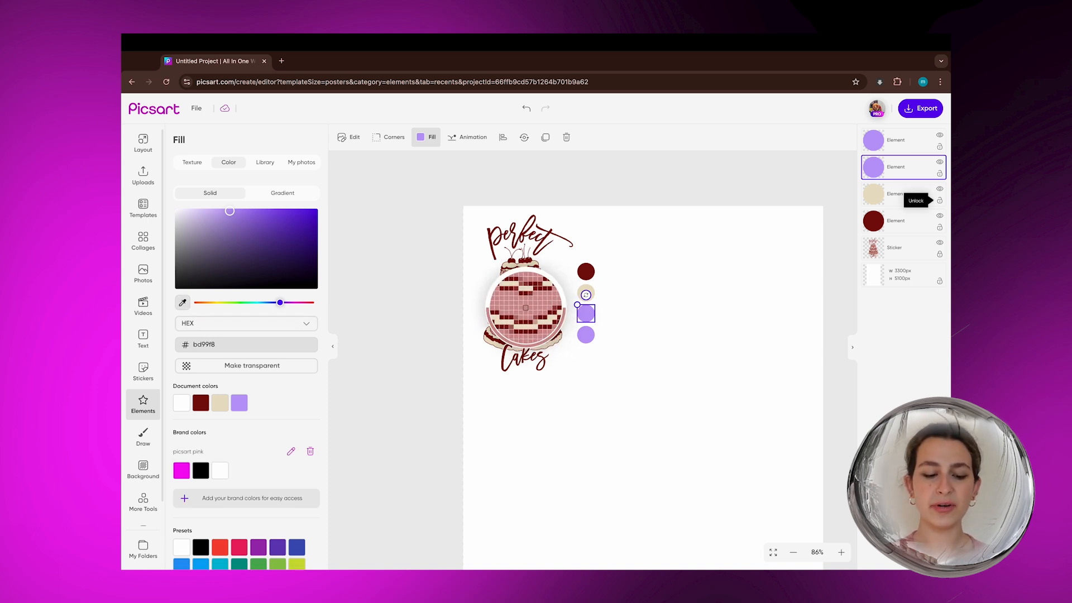
# Fill a swatch circle beside the logo with a brand colour from Document colors
pyautogui.click(143, 339)
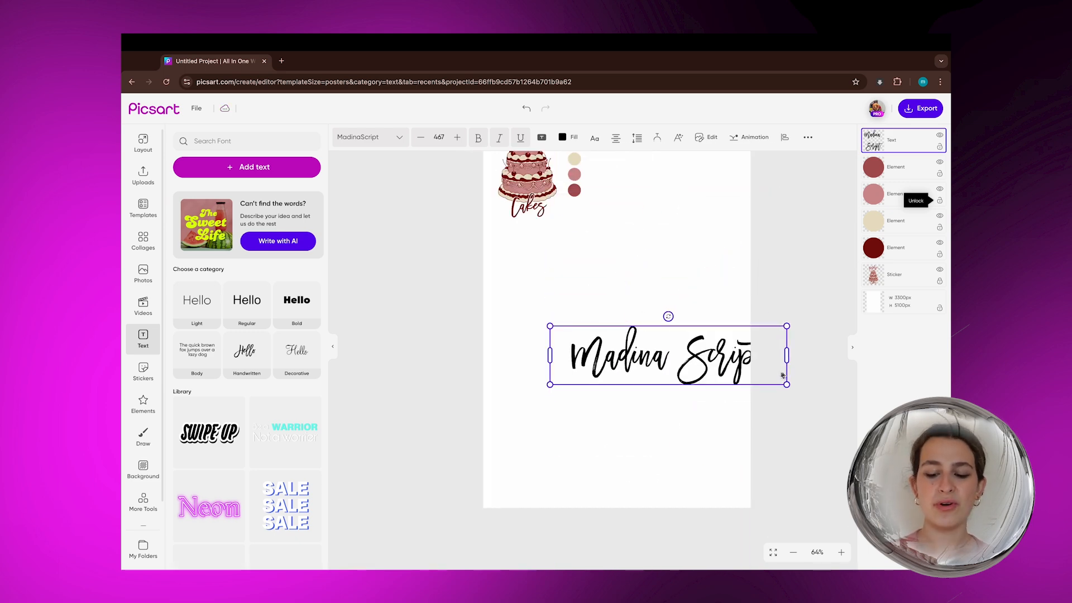
# Colour the MadinaScript font name dark red and the Gilroy-Light sample in a brand colour
pyautogui.click(562, 137)
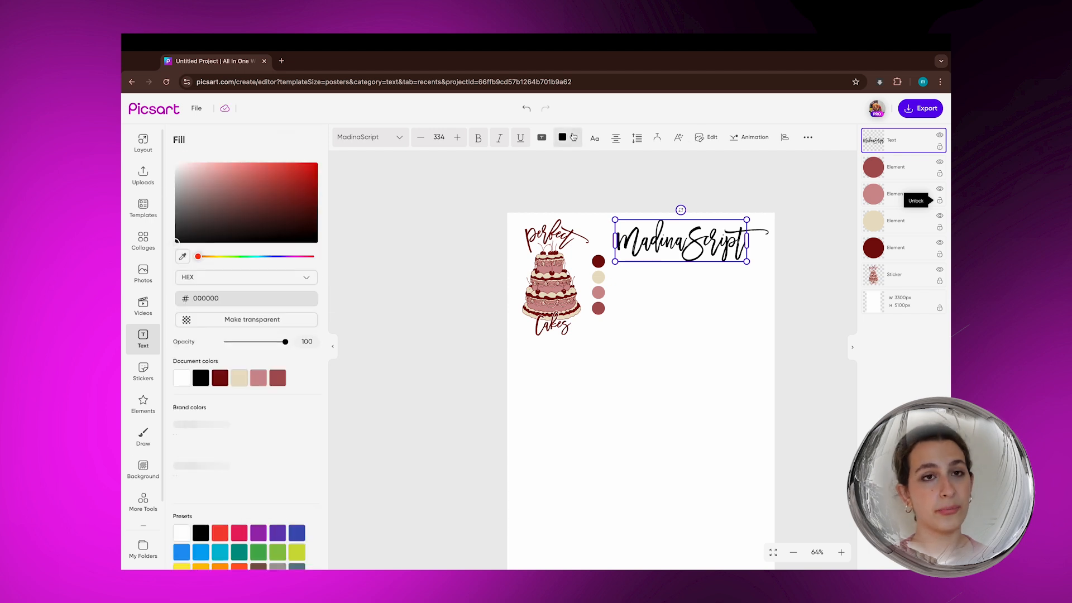
pyautogui.click(220, 378)
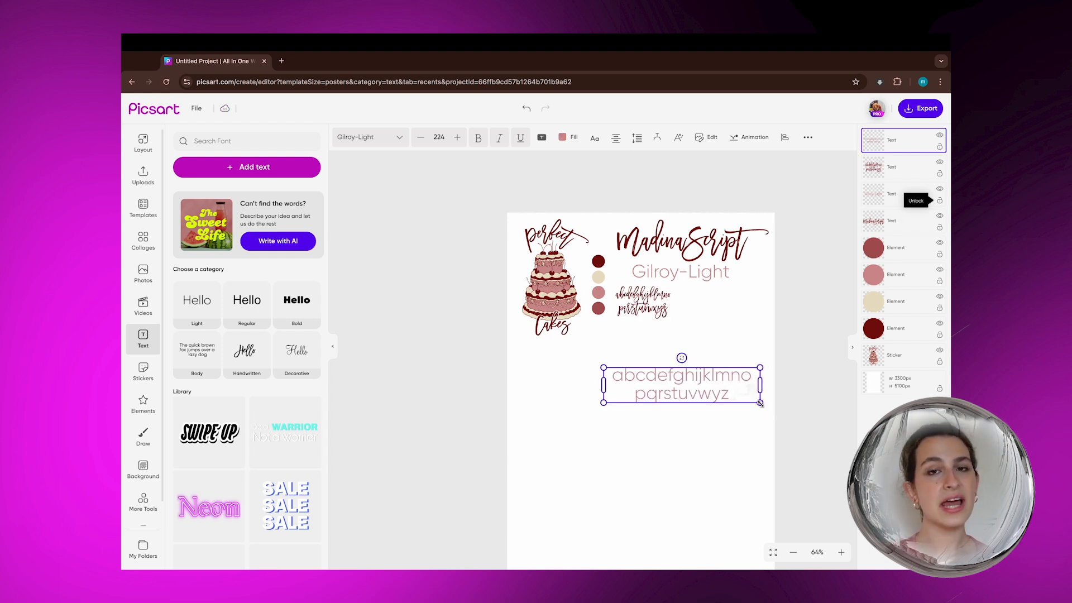
pyautogui.click(143, 403)
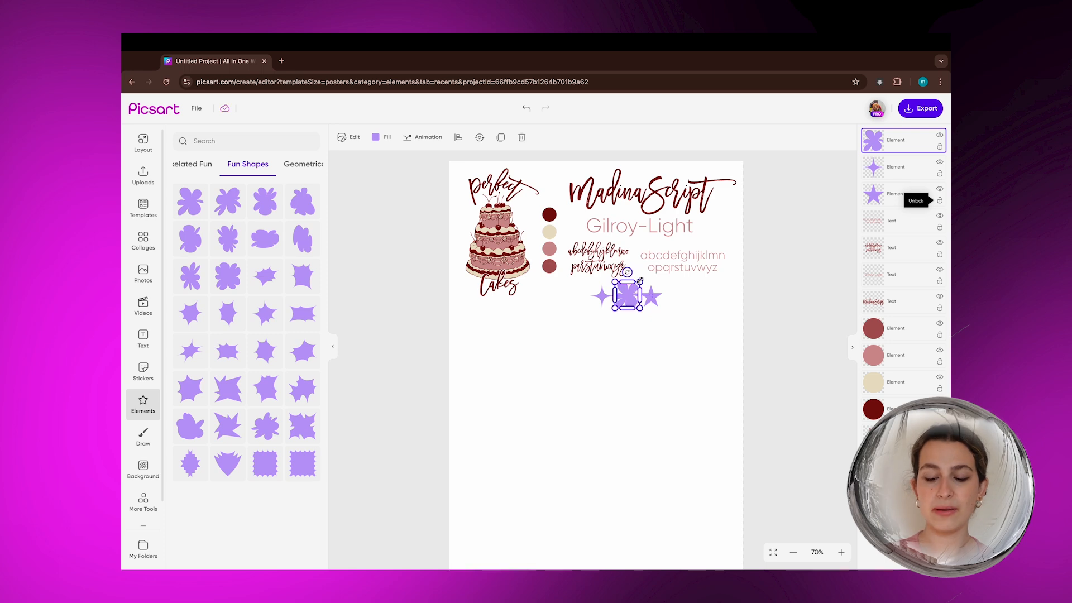
# Fill the new sparkle shape with a brand colour and the flower shape with dark red
pyautogui.click(381, 136)
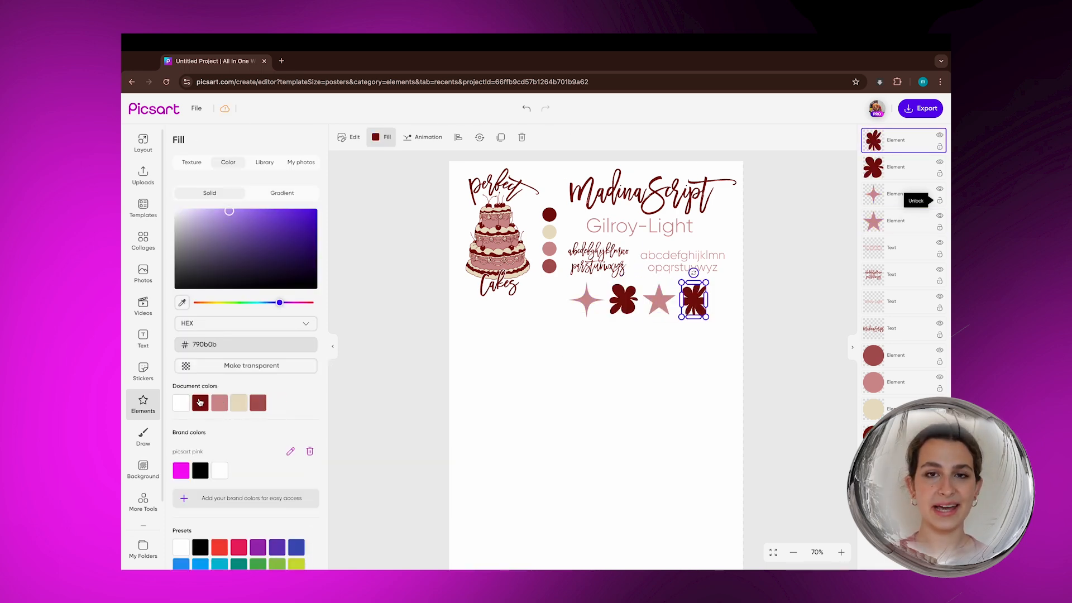
pyautogui.click(143, 174)
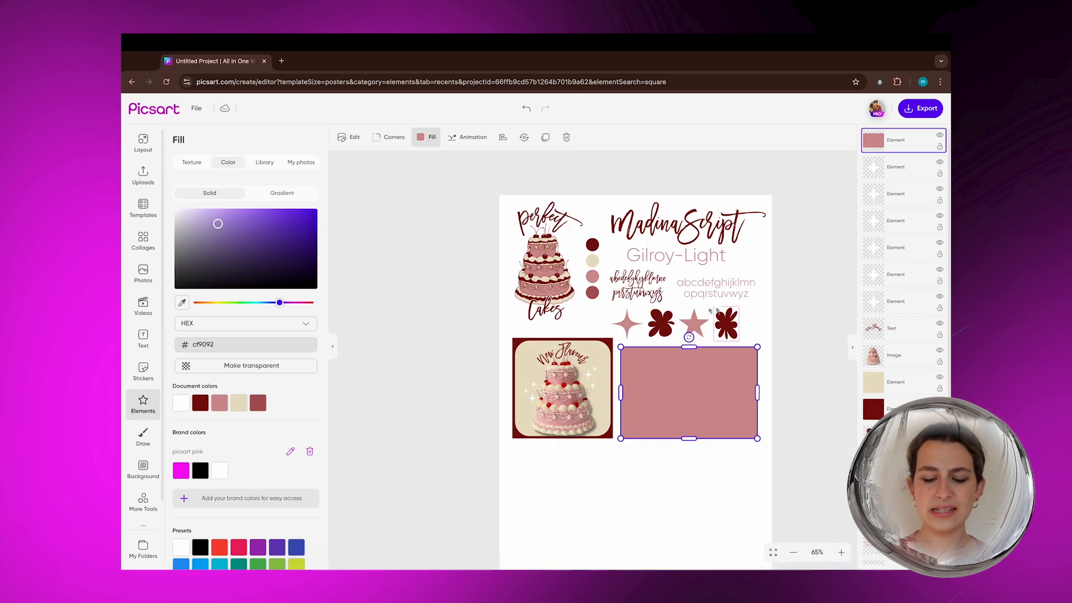
# Set the rectangle's Fill to dusty pink cf9092
pyautogui.click(656, 322)
pyautogui.write('thank y')
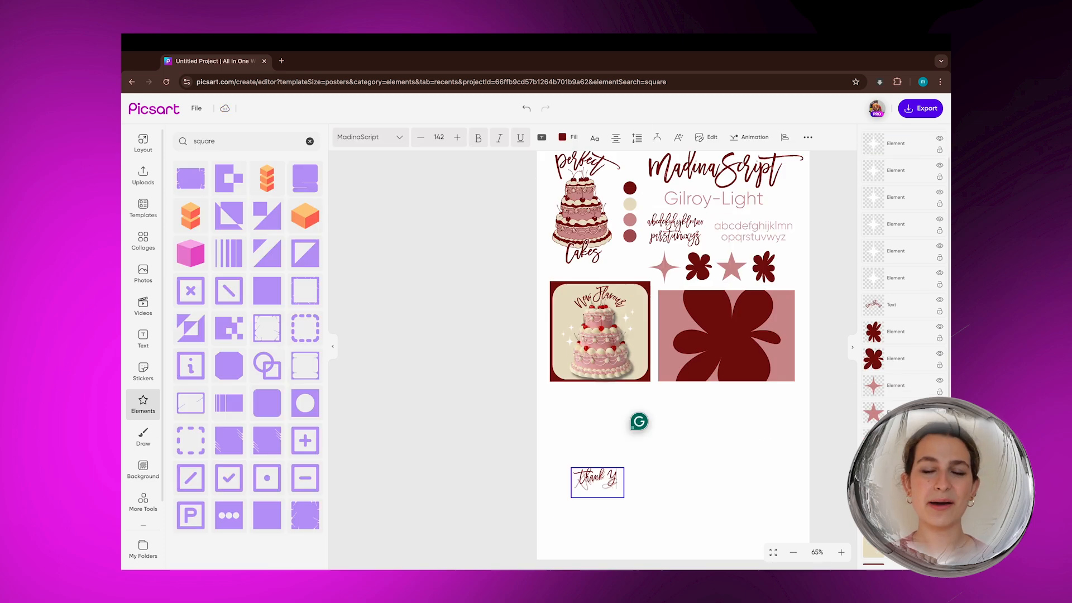
# Finish the 'Thank You' script text, make it white and give it a shadow
pyautogui.write('ou')
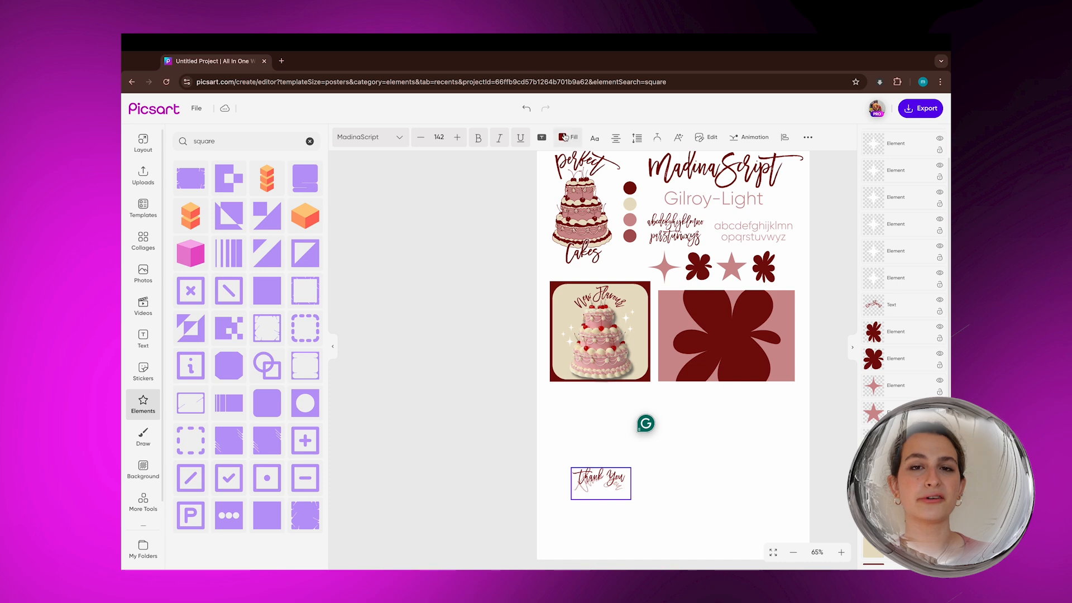
pyautogui.click(568, 136)
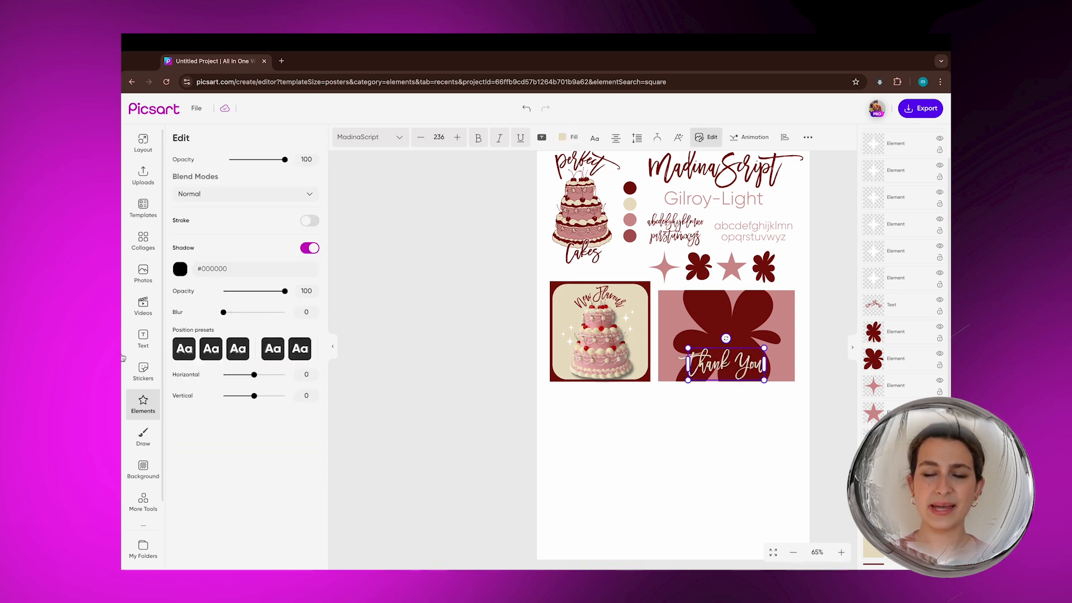
pyautogui.click(143, 175)
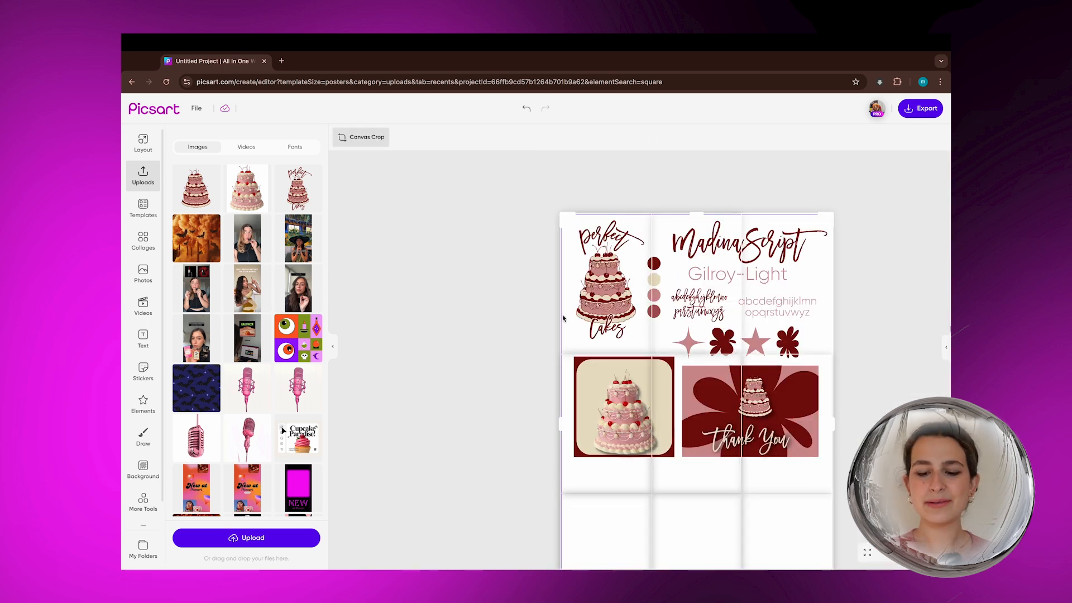
# Scroll down to review the thank-you card with the small cake image
pyautogui.scroll(-3)
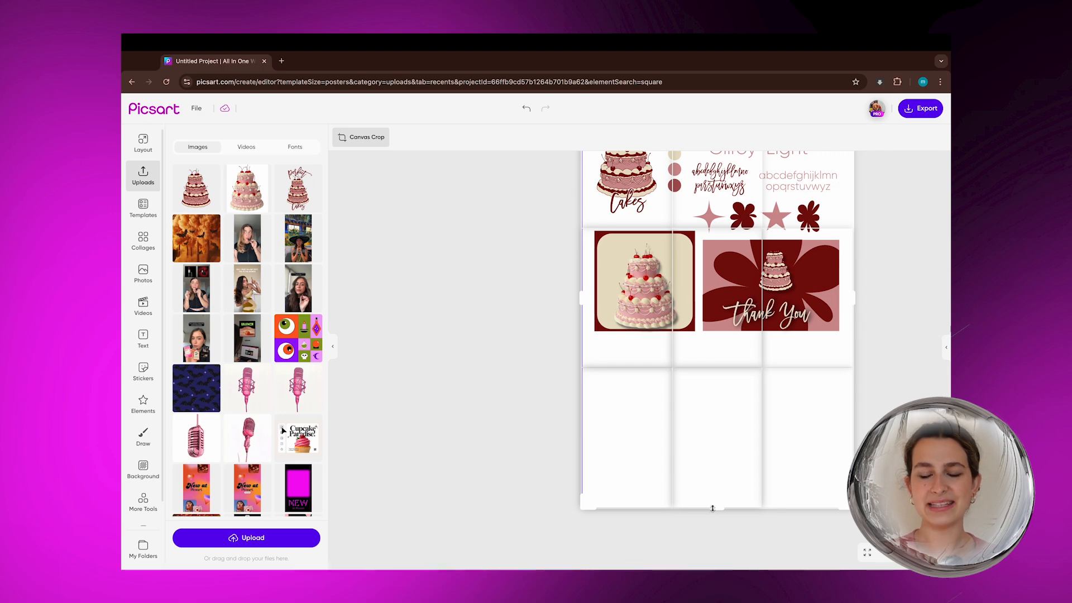